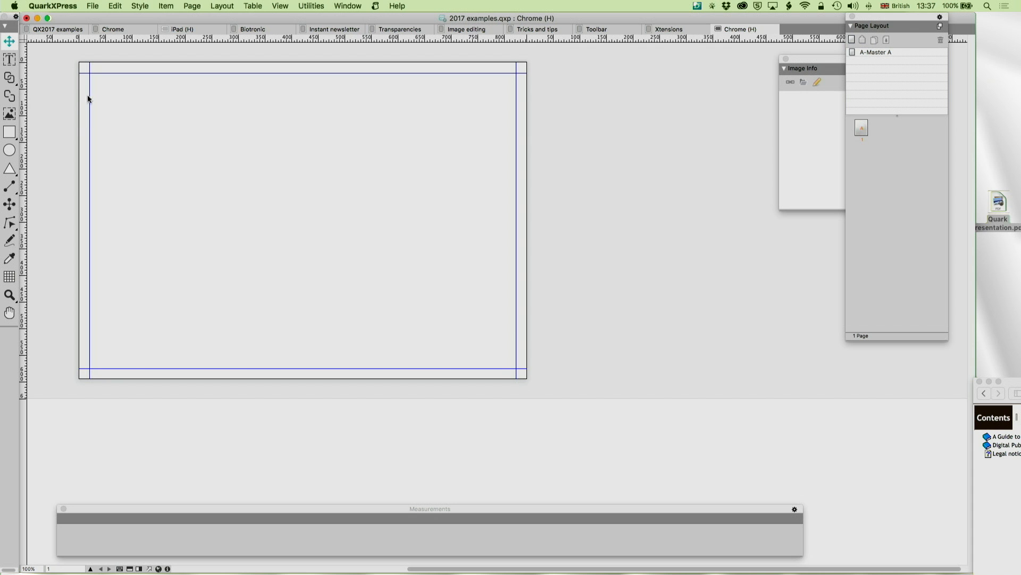
Step: Draw an empty 802 by 555 px picture box filling the page's margin guides
click(10, 114)
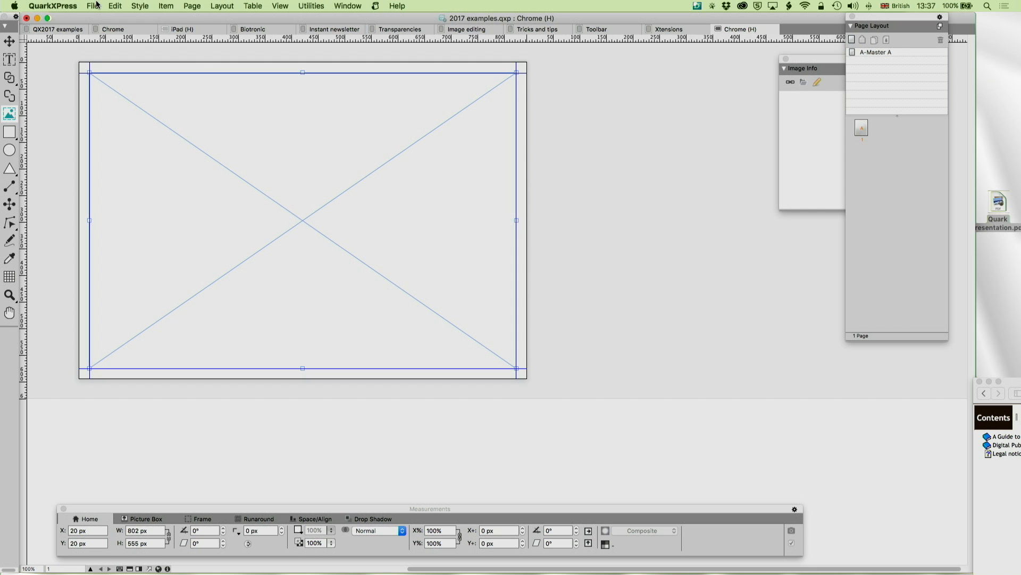
click(92, 6)
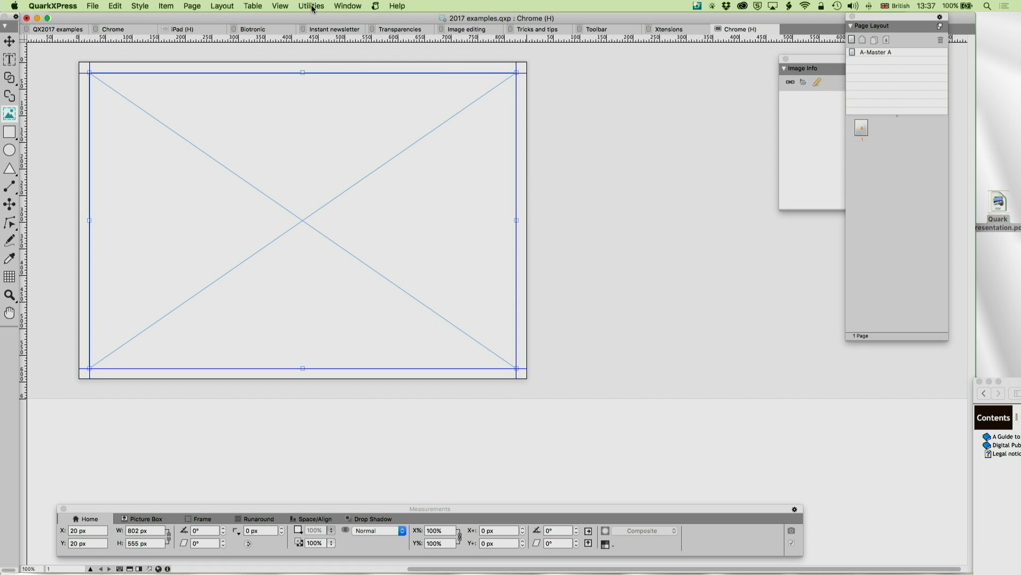
click(311, 7)
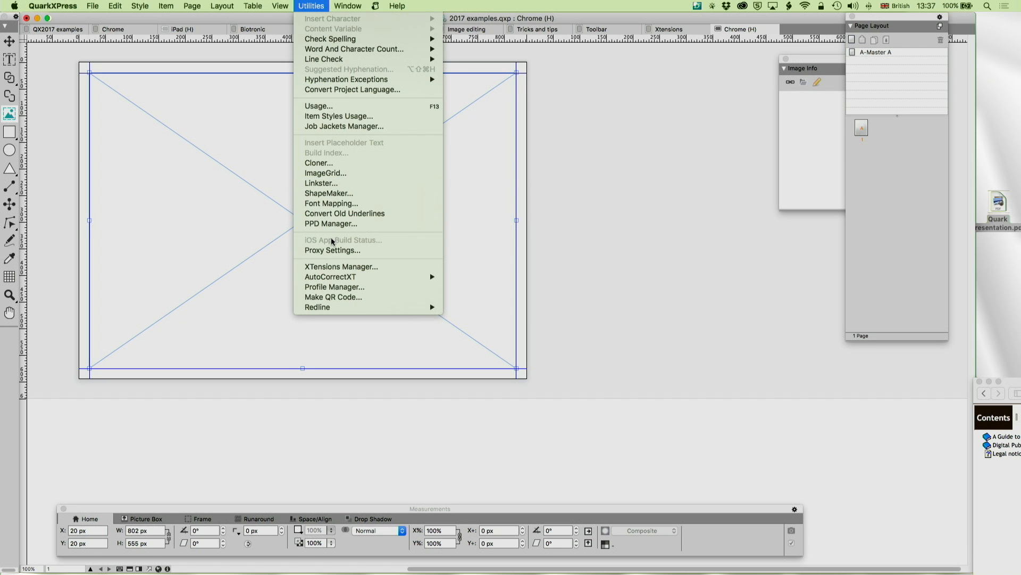
click(340, 266)
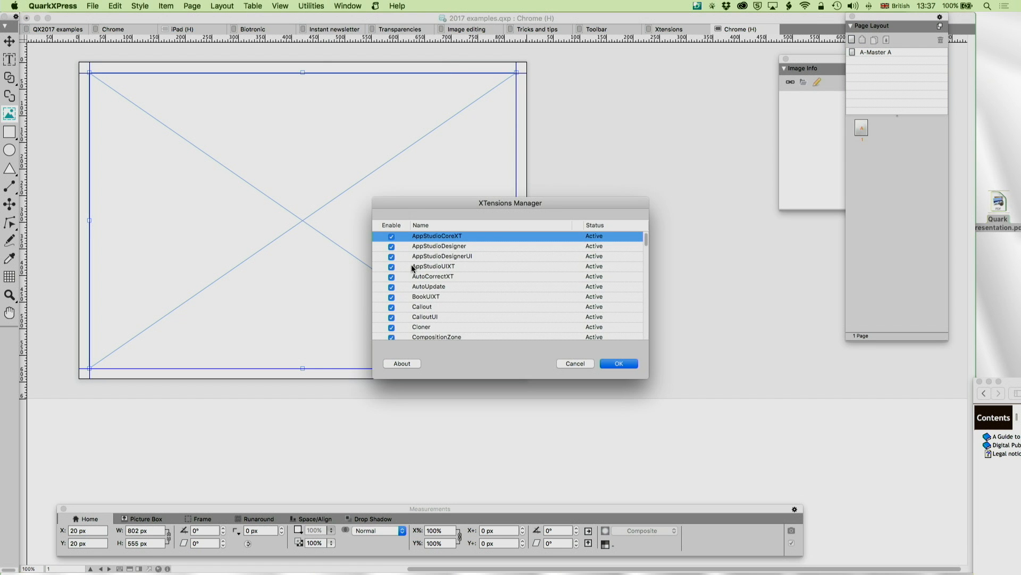
scroll(down, 3)
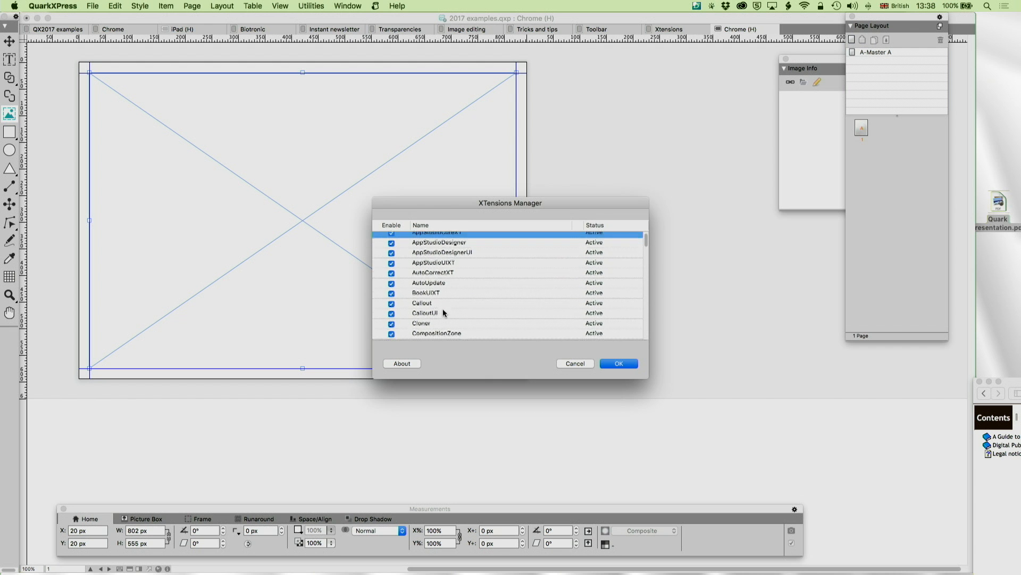
scroll(down, 3)
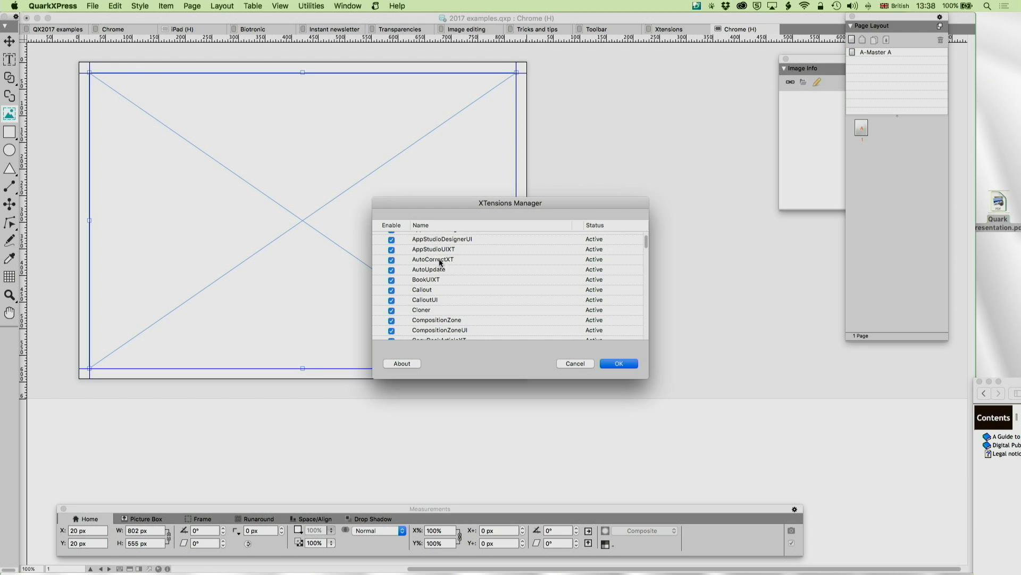
mouse_move(449, 259)
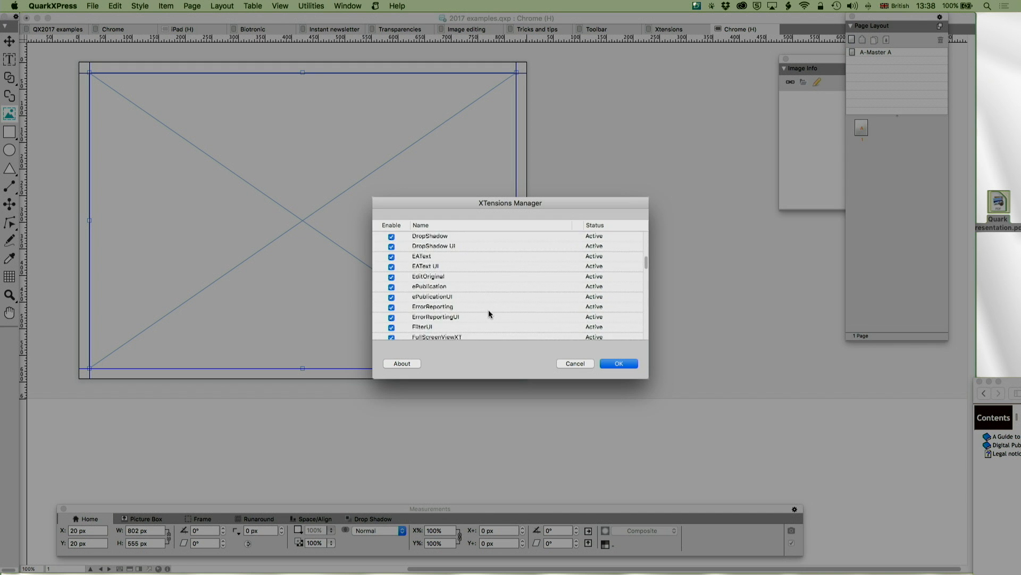
scroll(down, 3)
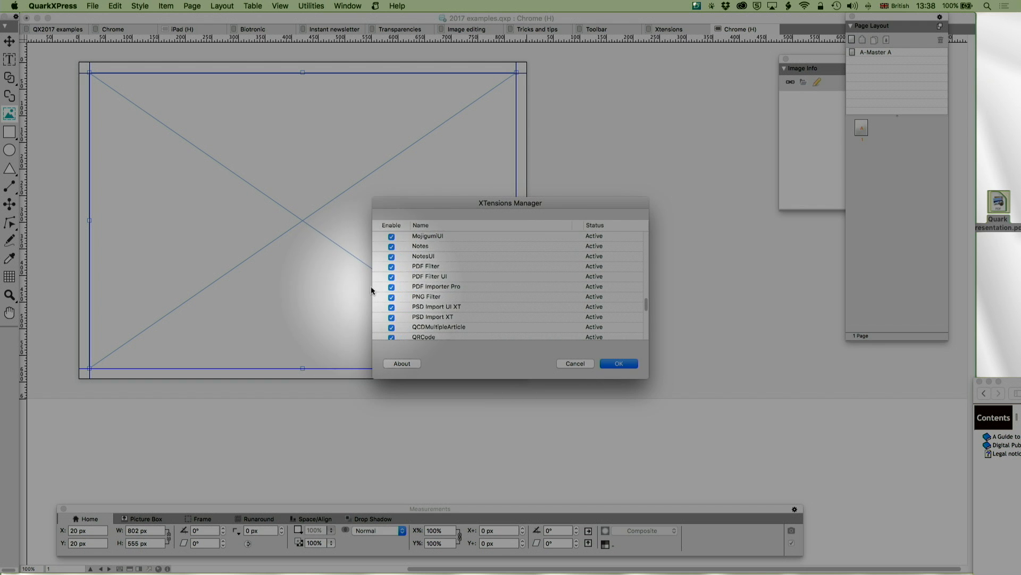
click(574, 363)
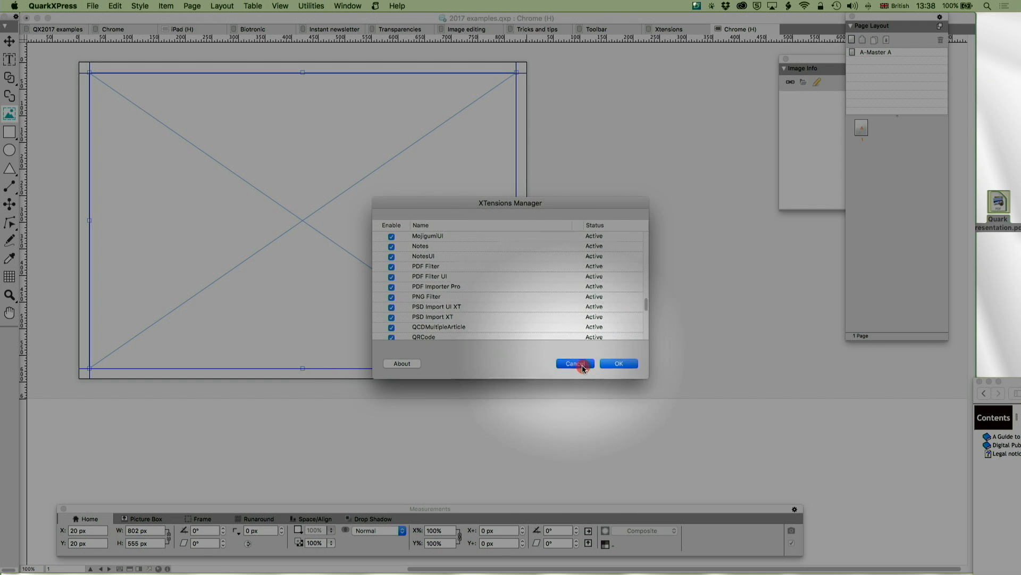
click(436, 287)
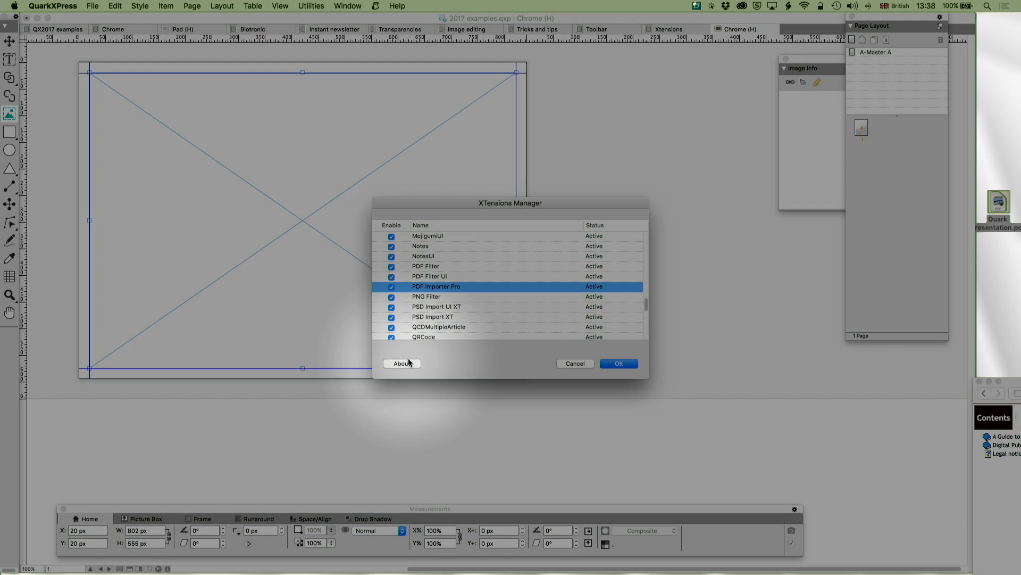
click(403, 363)
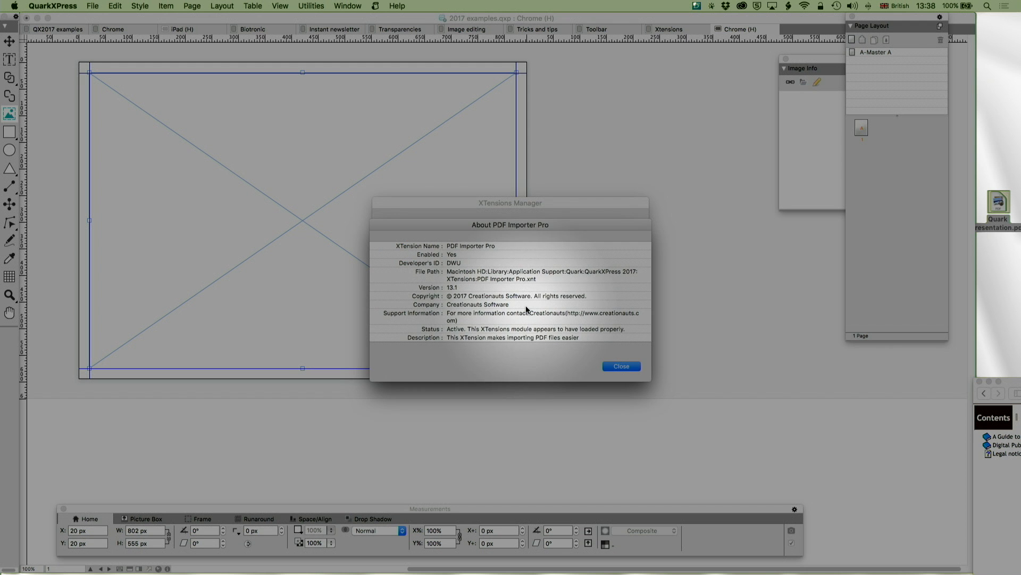
click(620, 365)
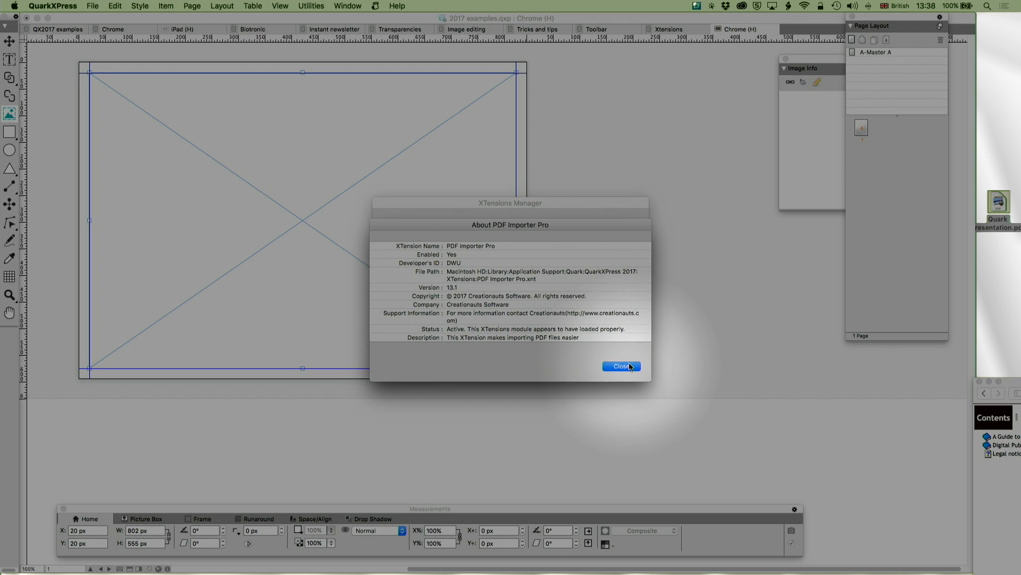
click(619, 365)
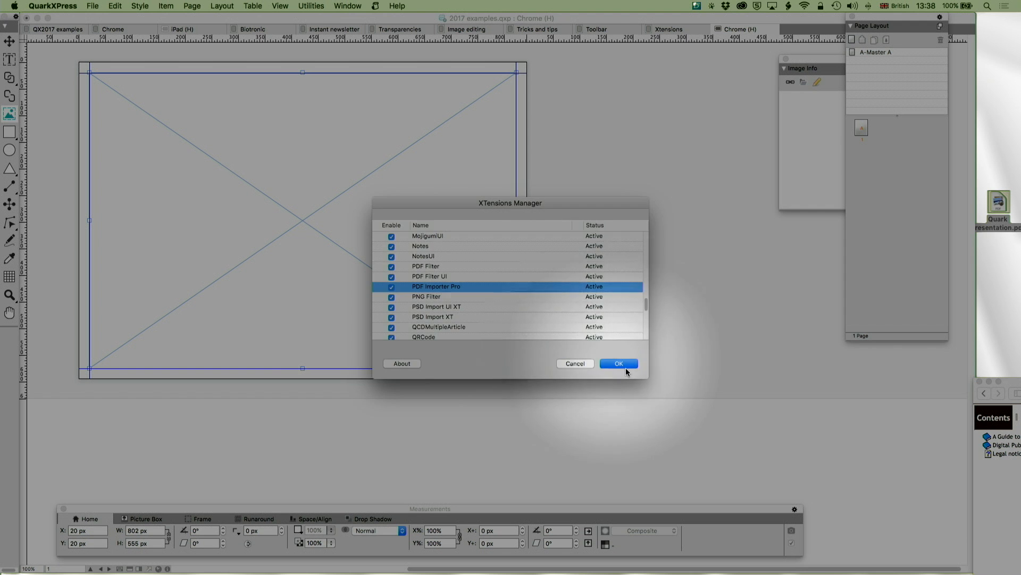
click(618, 363)
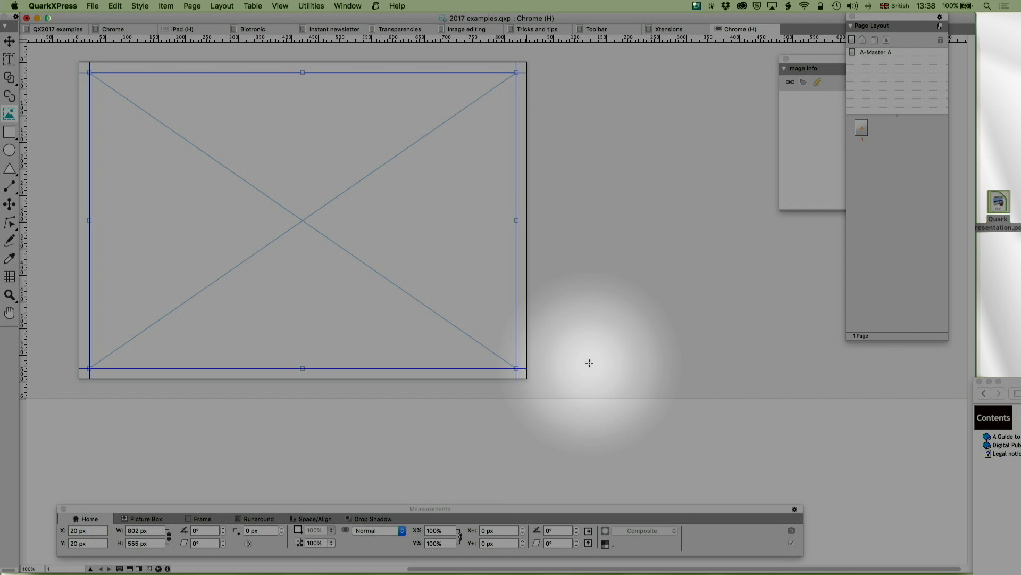
Step: Import Quark Presentation.pdf from the Desktop as layout pages, reaching the native-object conversion options
click(92, 7)
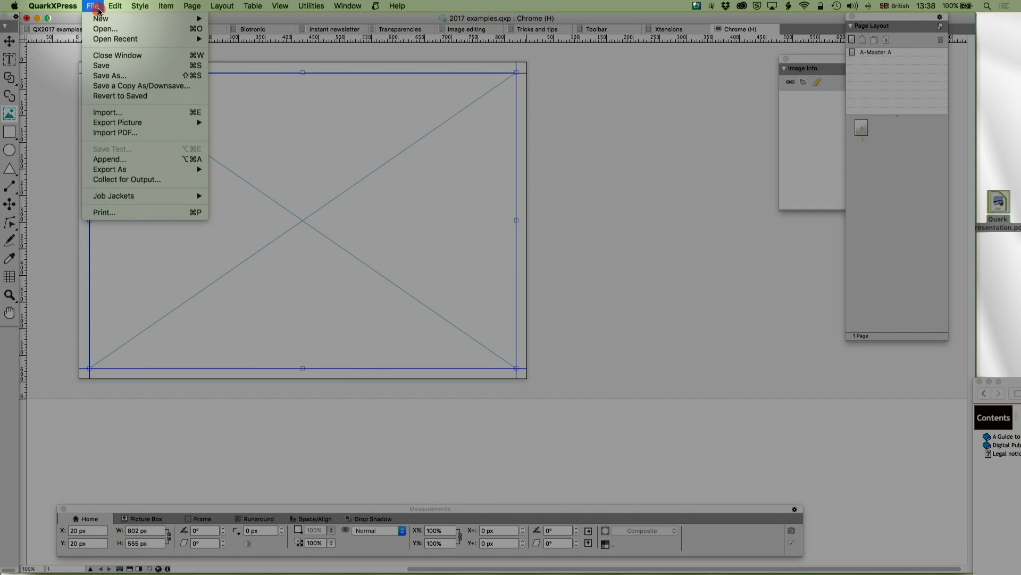
click(92, 7)
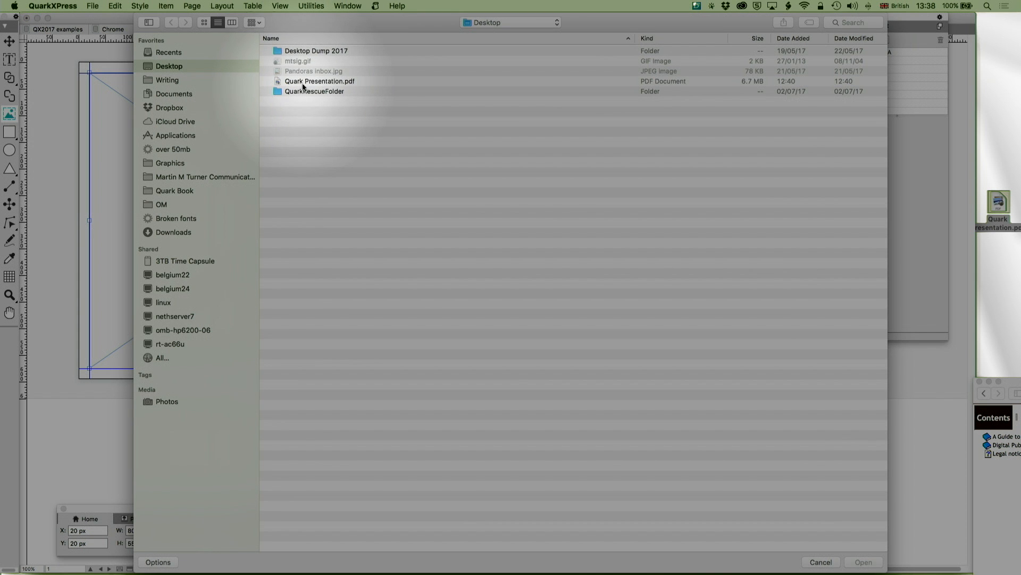
click(319, 81)
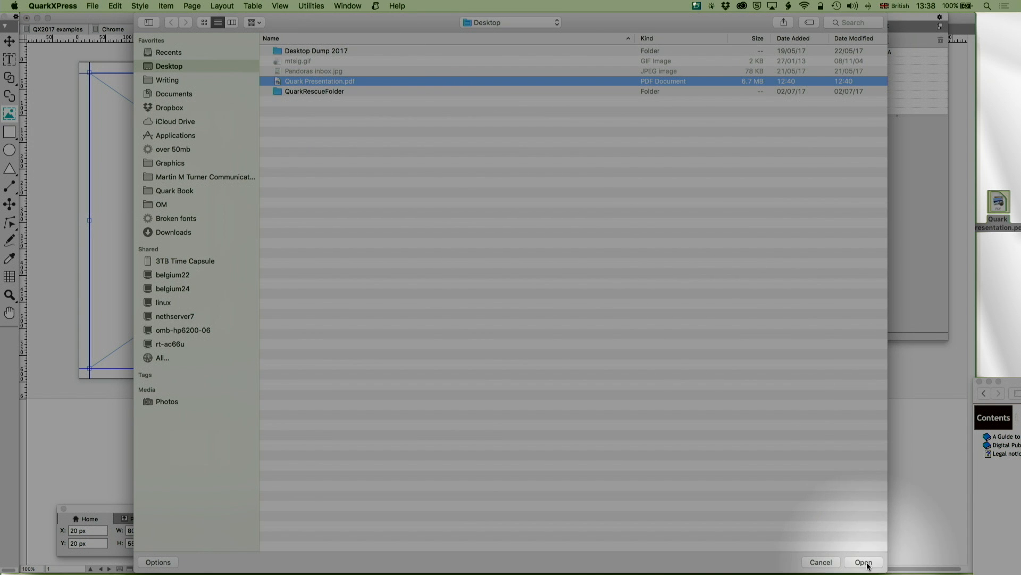
click(863, 562)
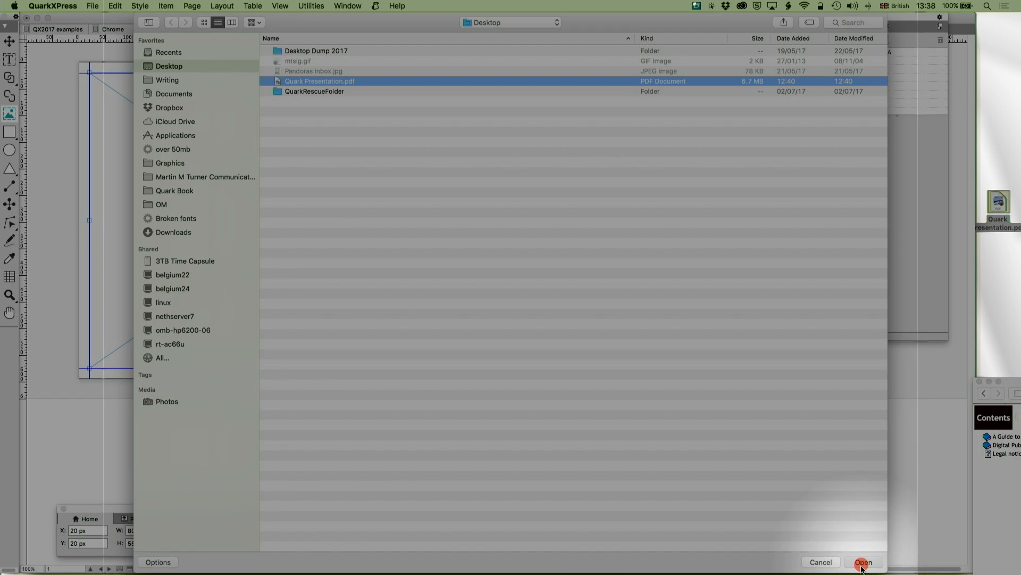
click(864, 562)
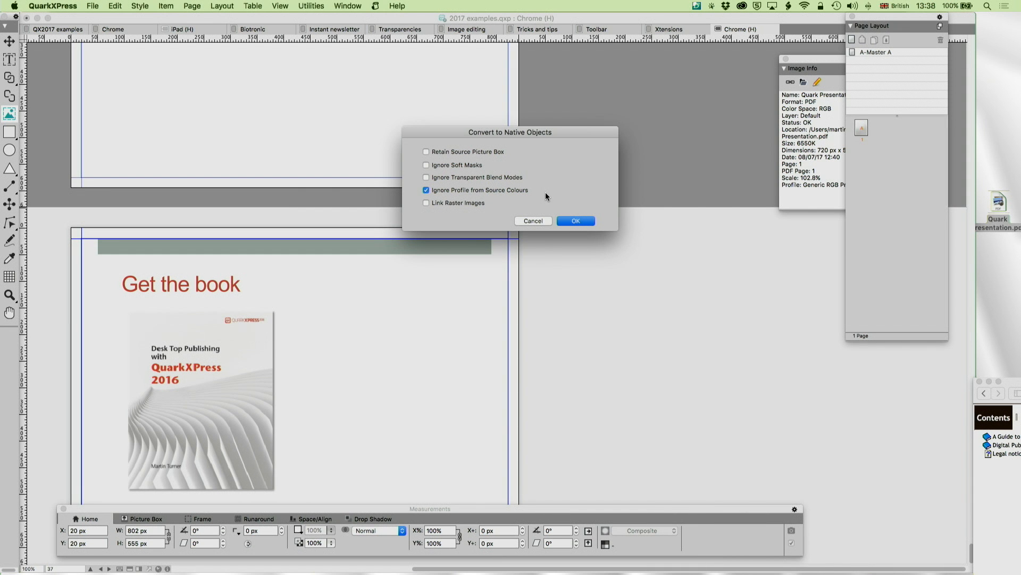
Step: Convert the PDF into 37 native editable pages and start the HTML5 publication preview export
click(576, 221)
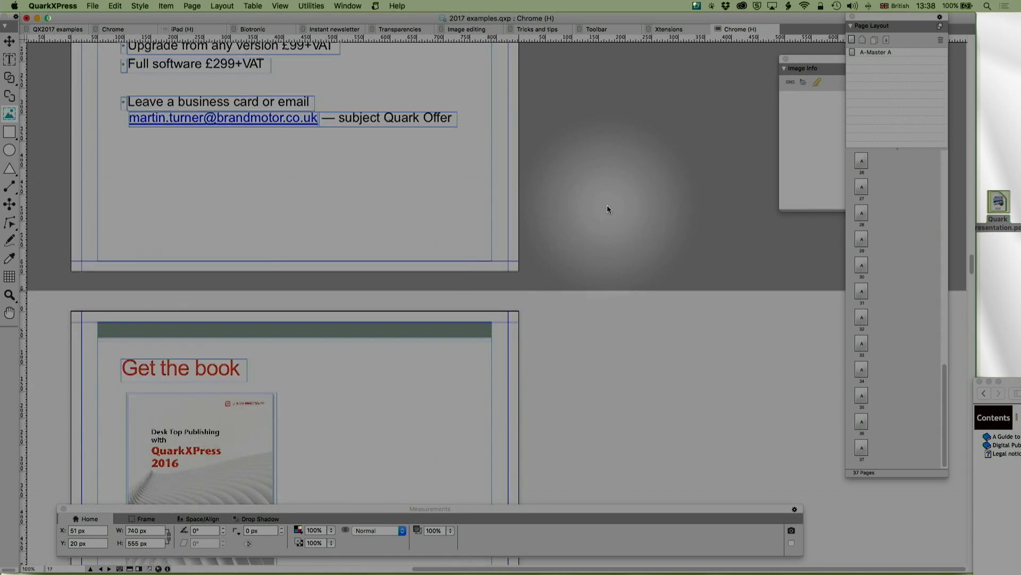
scroll(down, 3)
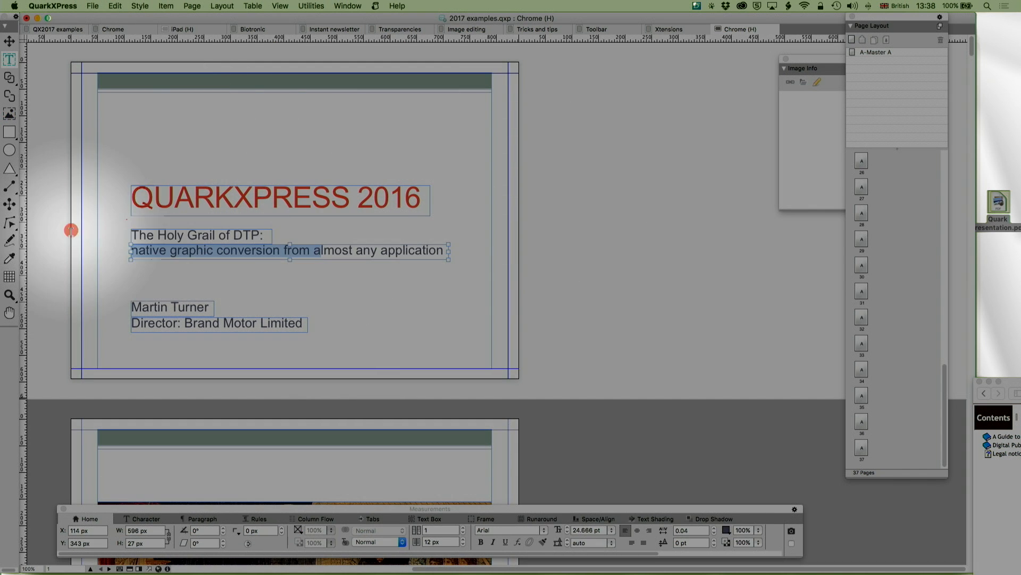
scroll(down, 3)
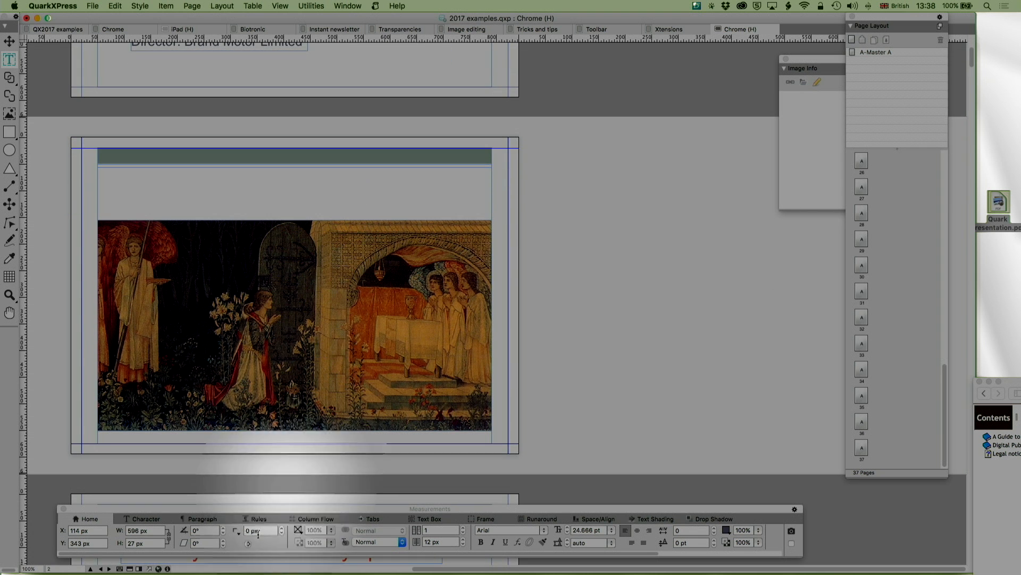
mouse_move(157, 568)
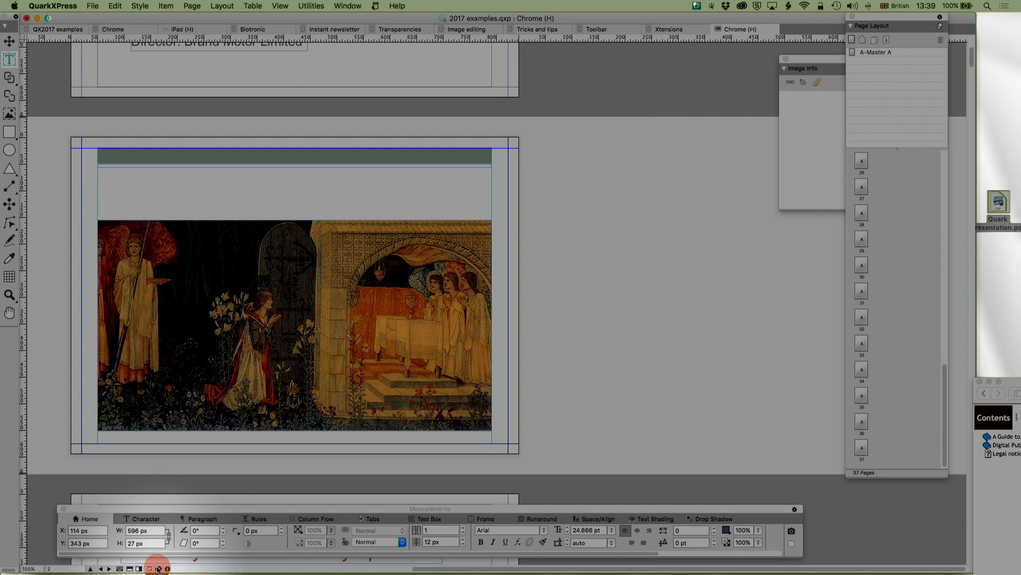
click(156, 569)
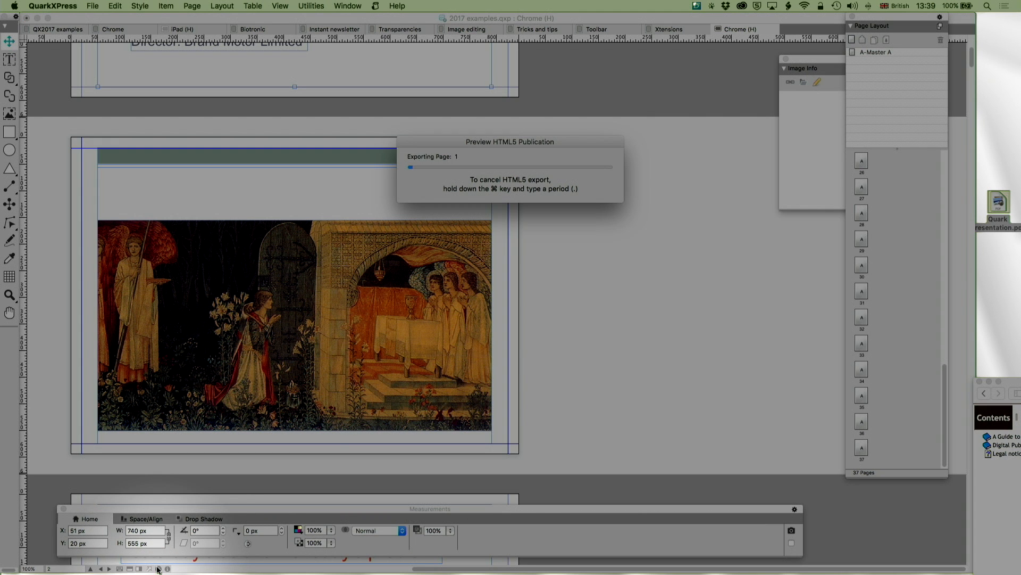